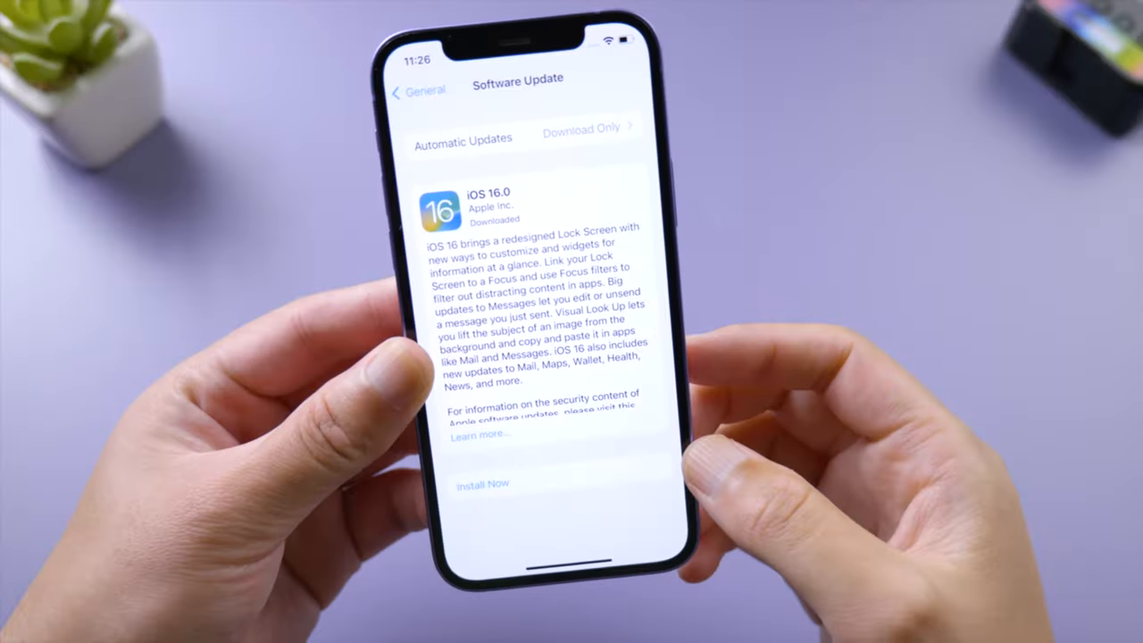
Step: Start installing the downloaded iOS 16.0 update, then return and reopen Settings
click(482, 484)
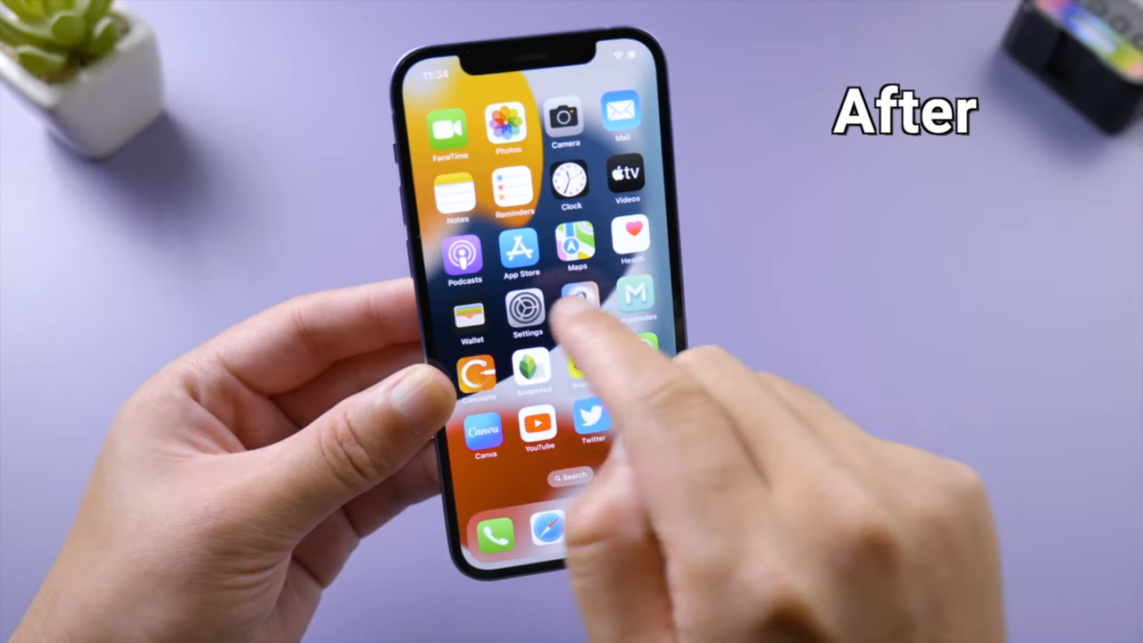
click(525, 314)
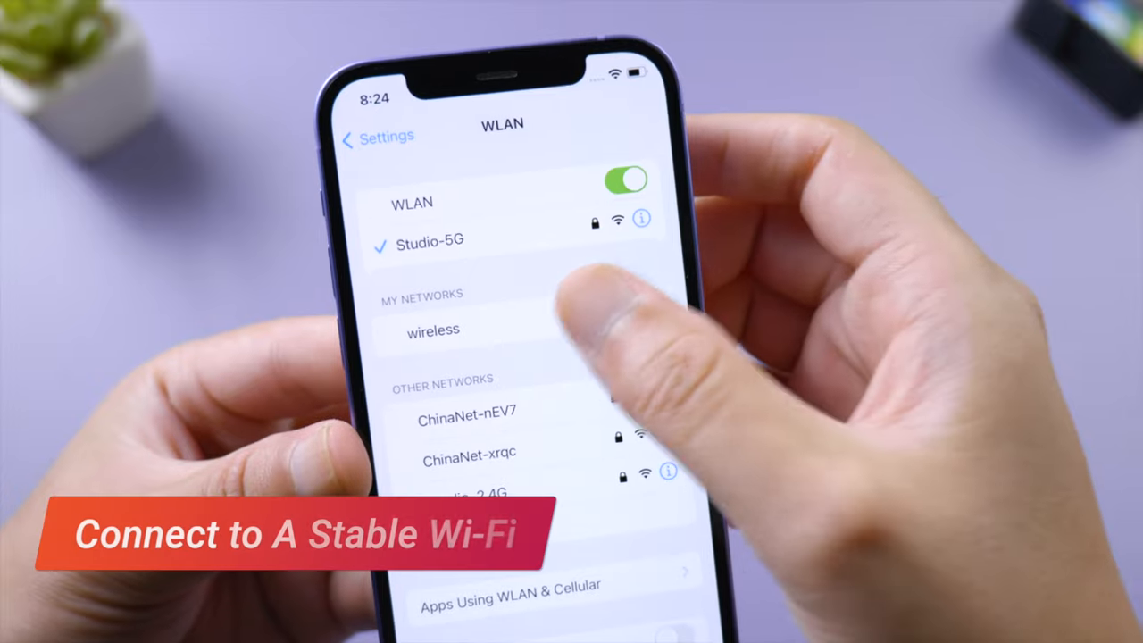
Step: Join the stable 'wireless' network and allow Settings to use WLAN & Cellular data
click(432, 328)
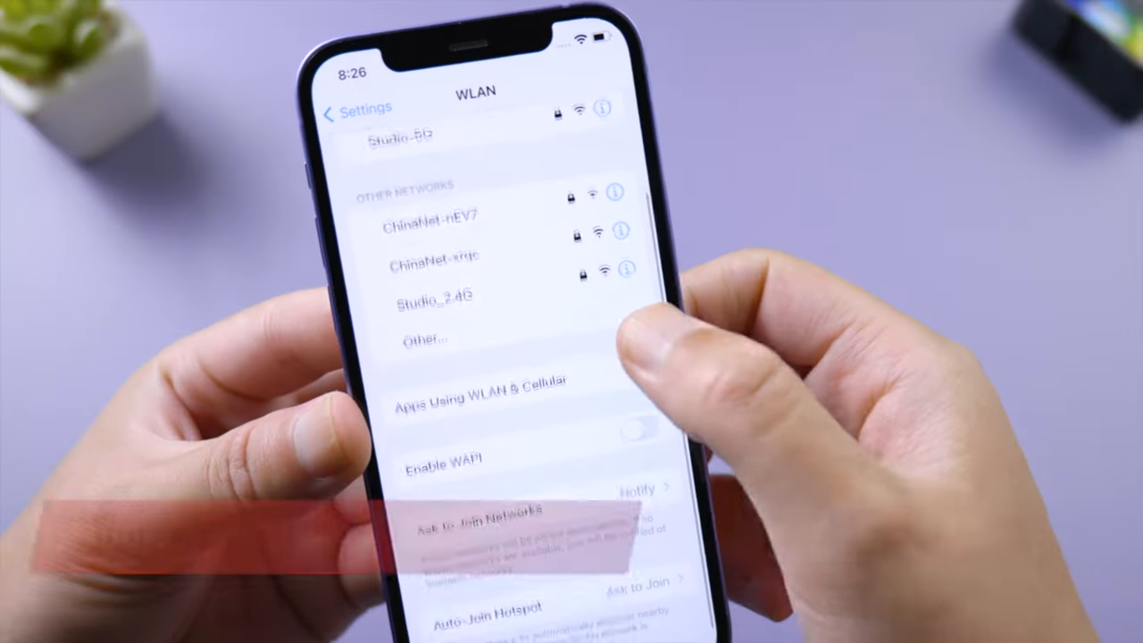
click(491, 384)
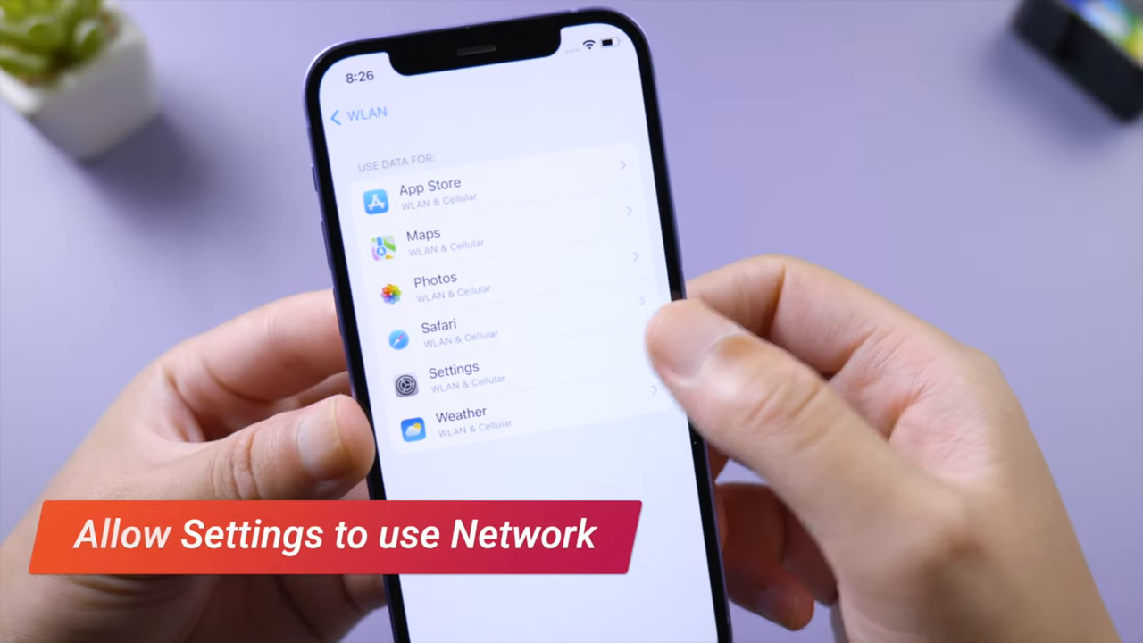
click(454, 373)
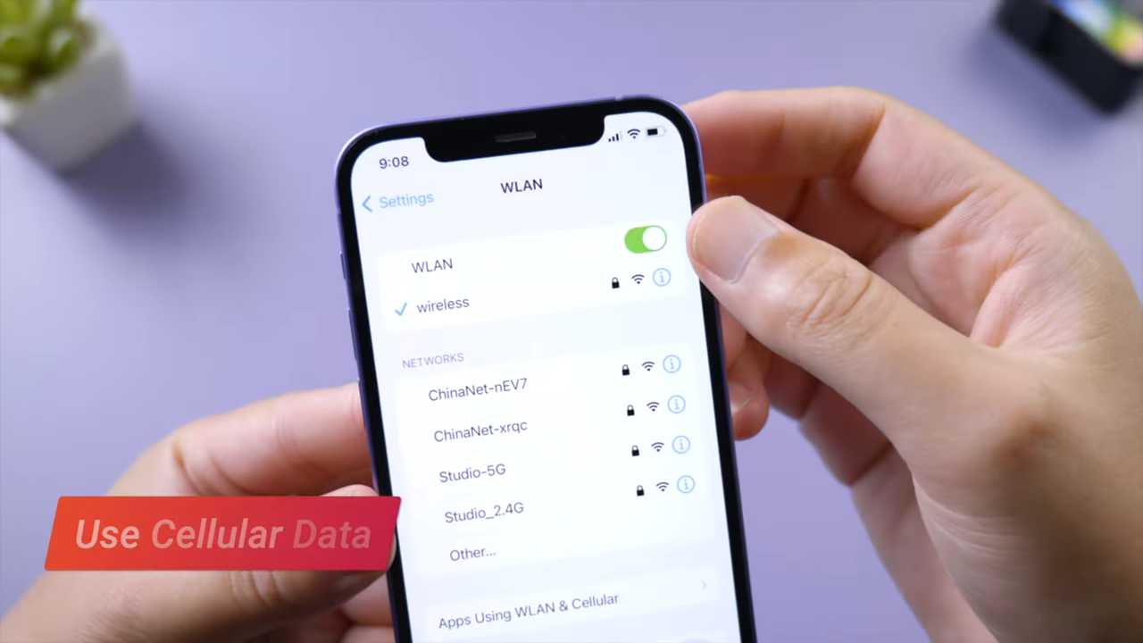
click(646, 239)
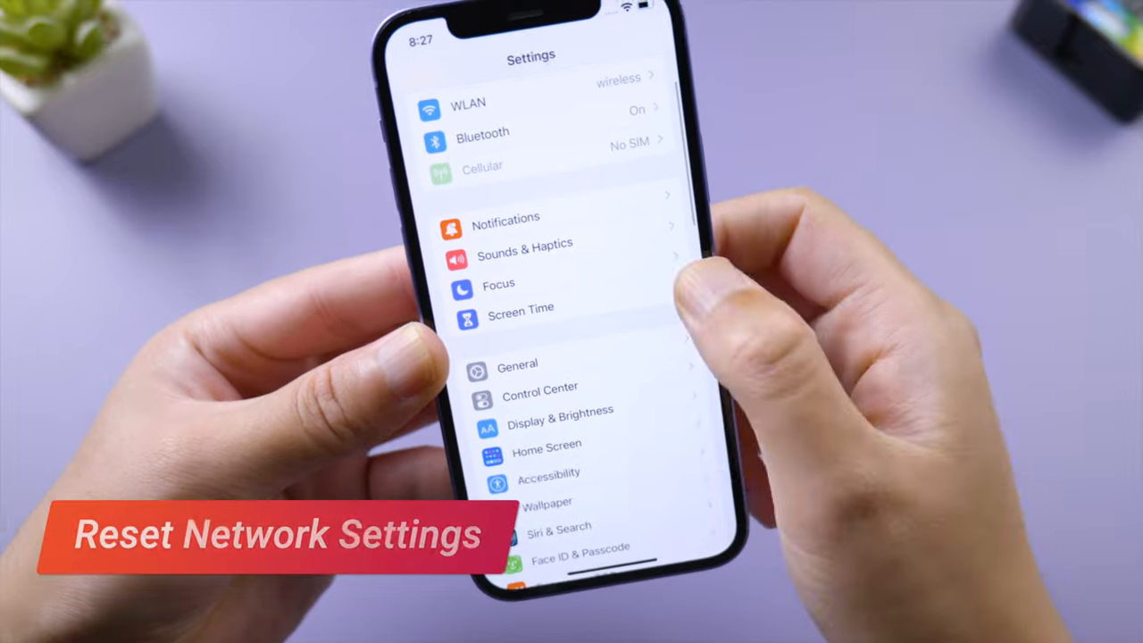
Step: Reset the network settings via General > Transfer or Reset iPhone > Reset
click(518, 364)
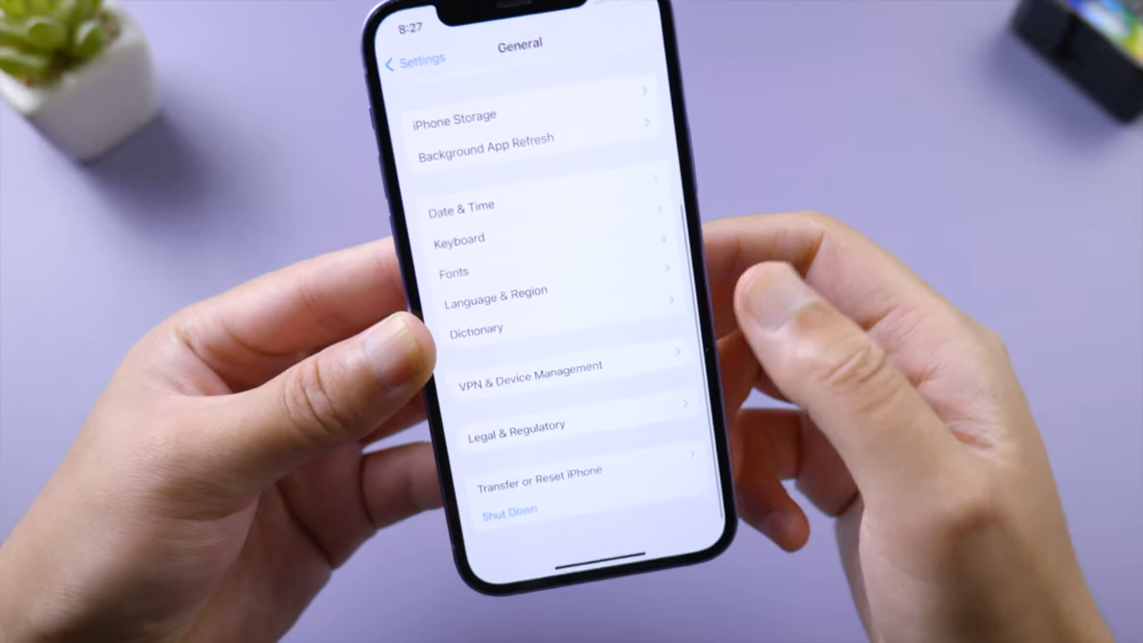
click(540, 475)
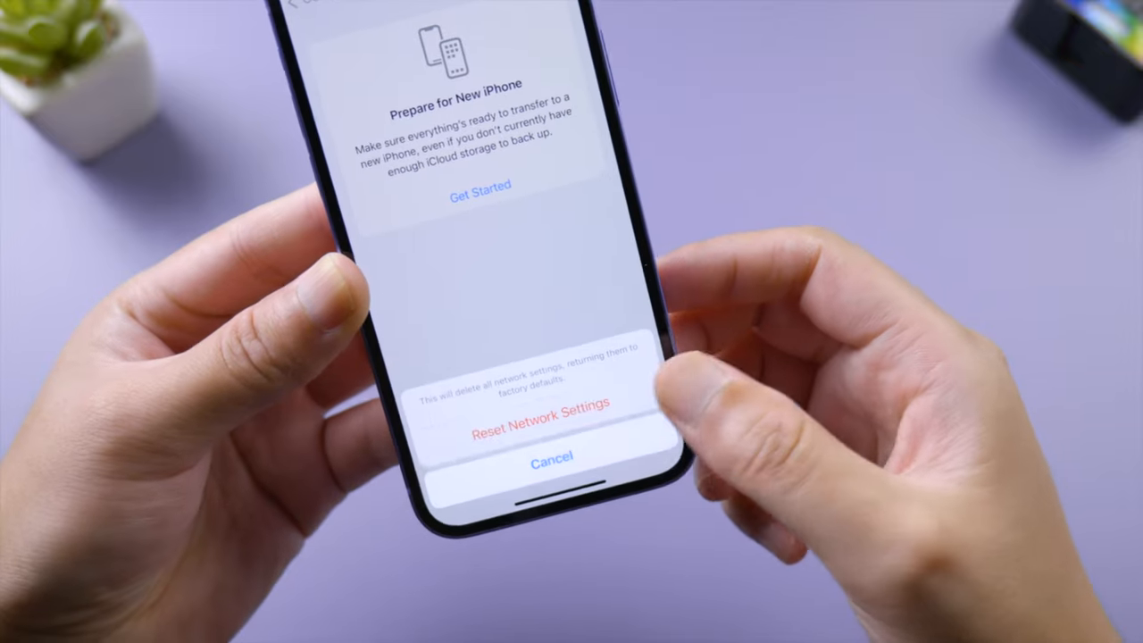
click(550, 422)
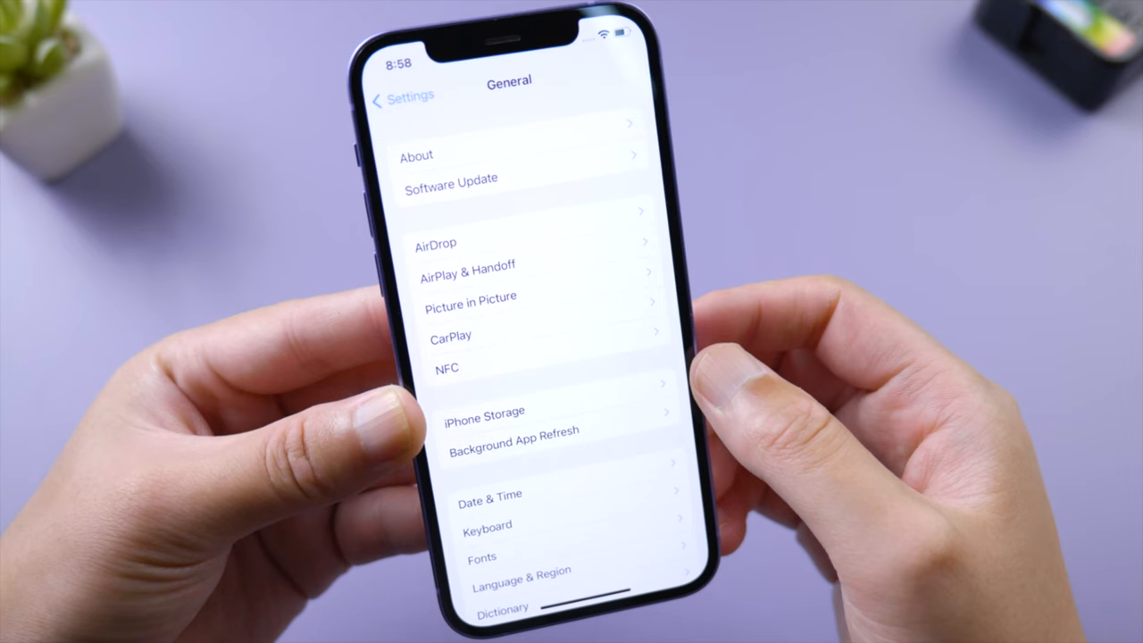
Step: View the 6.24 GB iOS 16.0 update entry in iPhone Storage
click(486, 412)
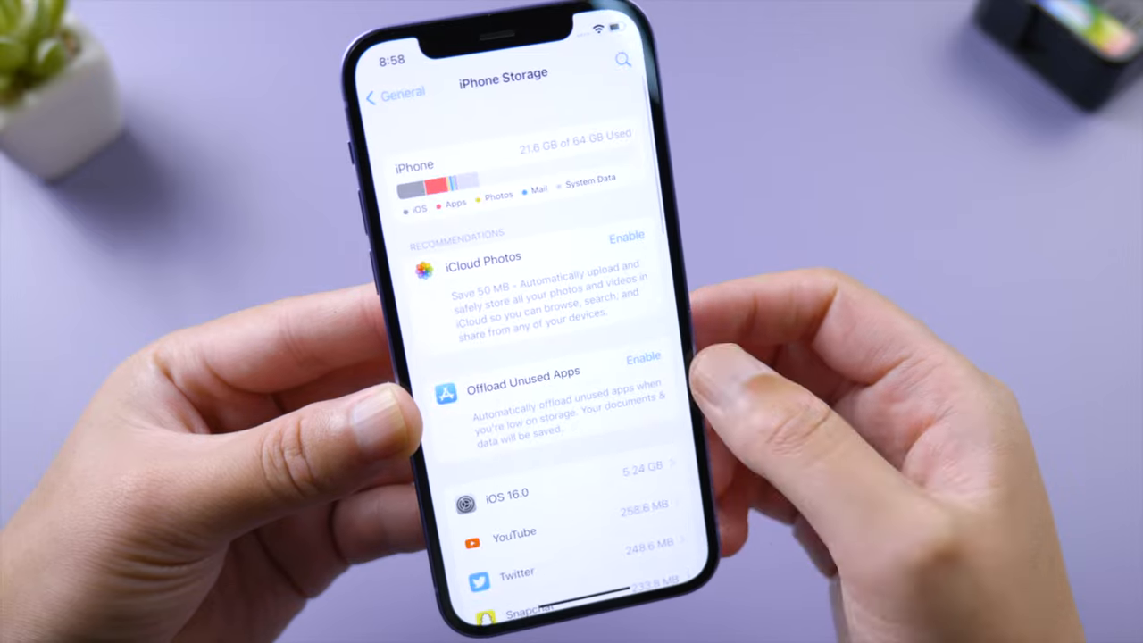
scroll(down, 3)
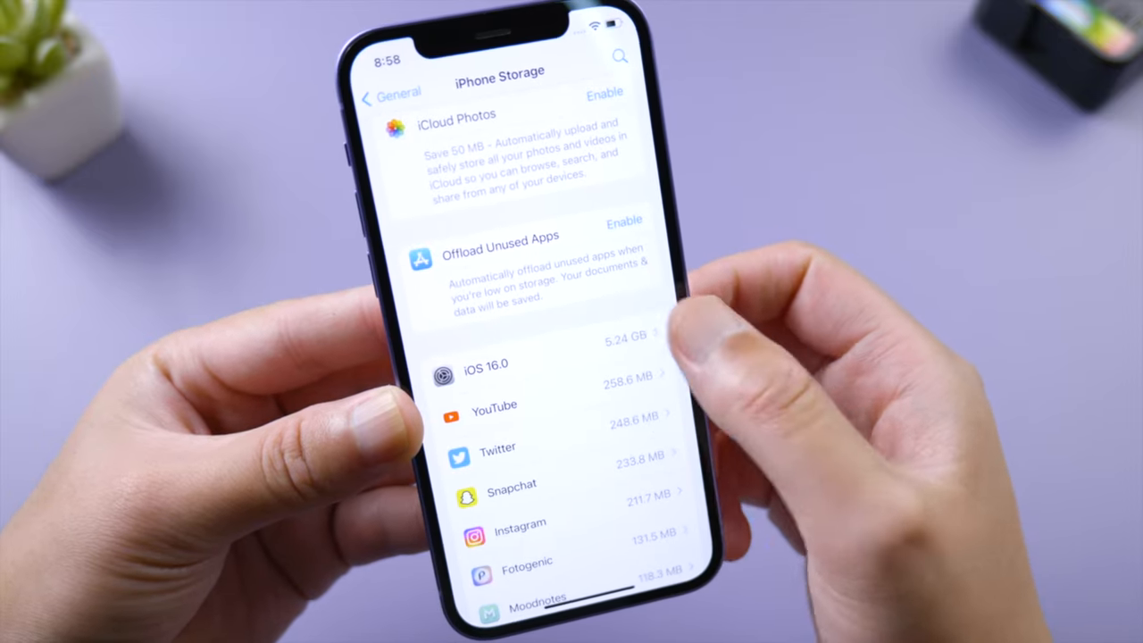
click(486, 365)
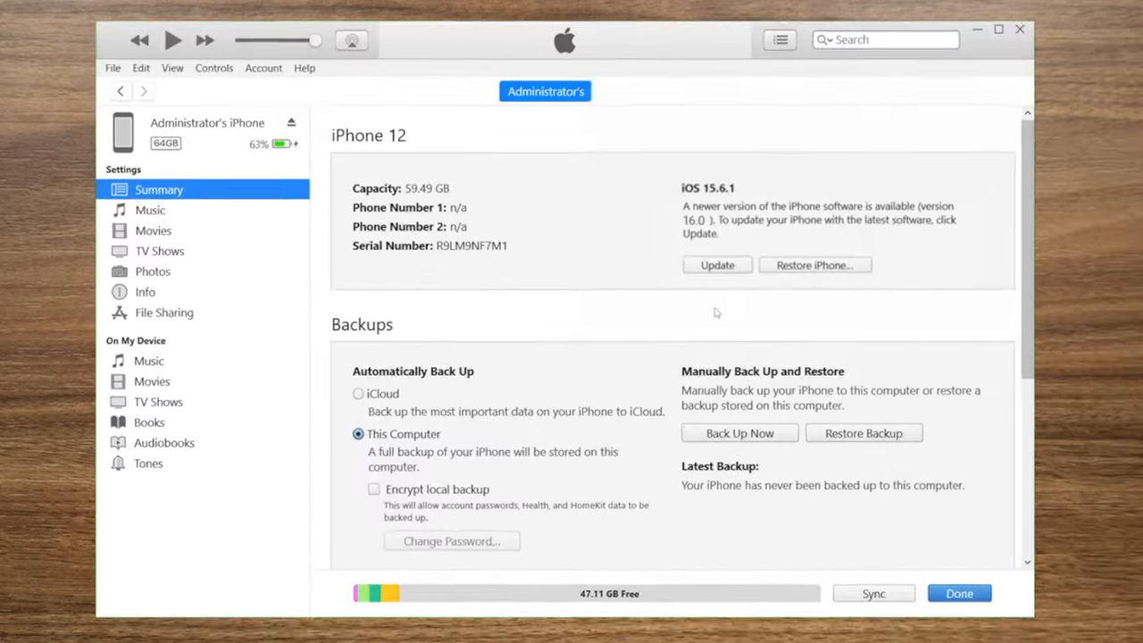
Step: Update the iPhone to iOS 16.0 from the iTunes Summary page and confirm
click(718, 264)
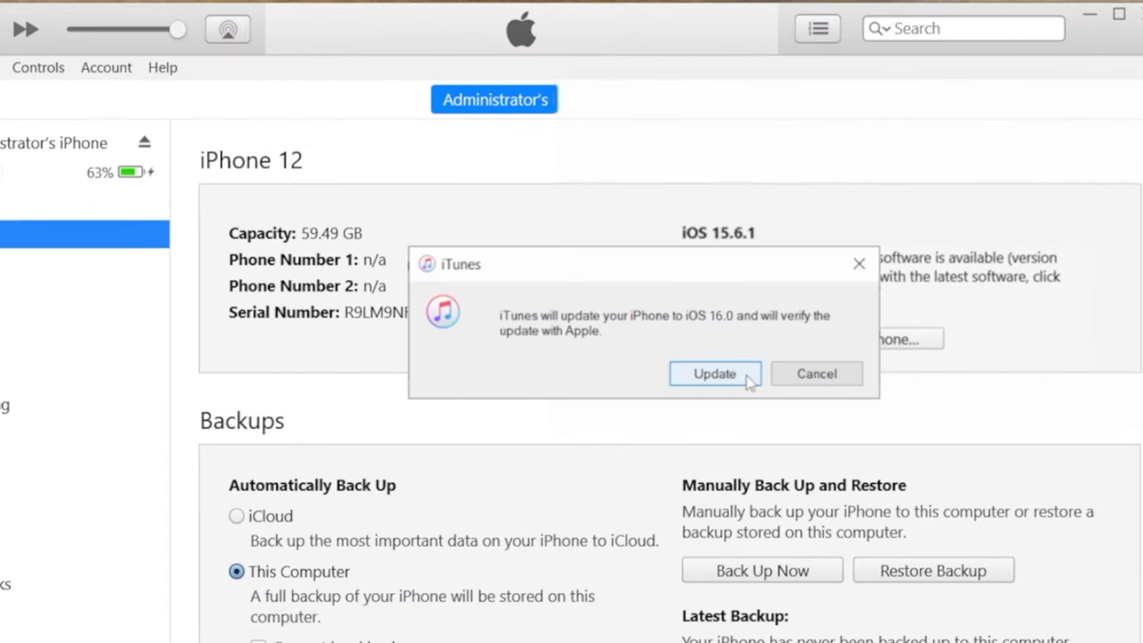
click(714, 373)
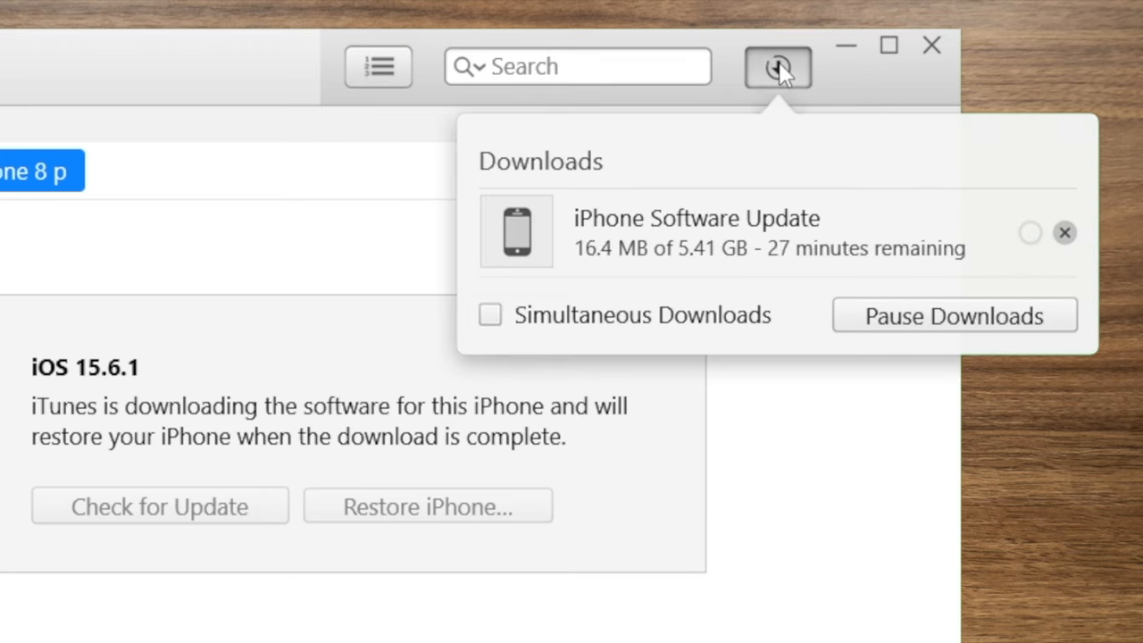
mouse_move(793, 284)
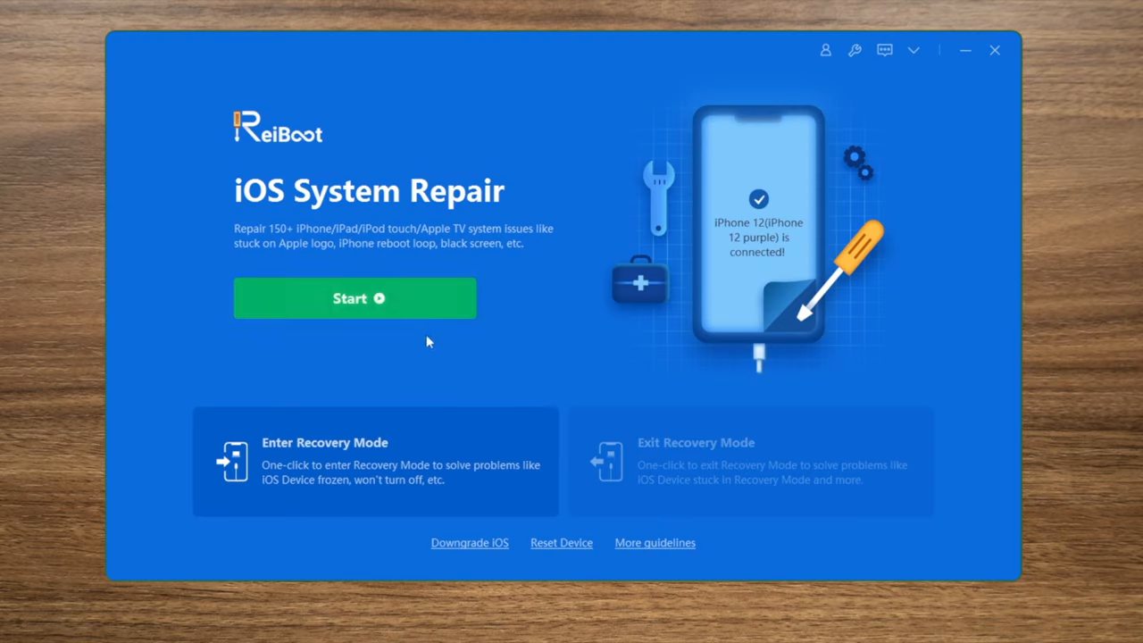
Step: Run ReiBoot's Standard Repair with the ready firmware package
click(353, 298)
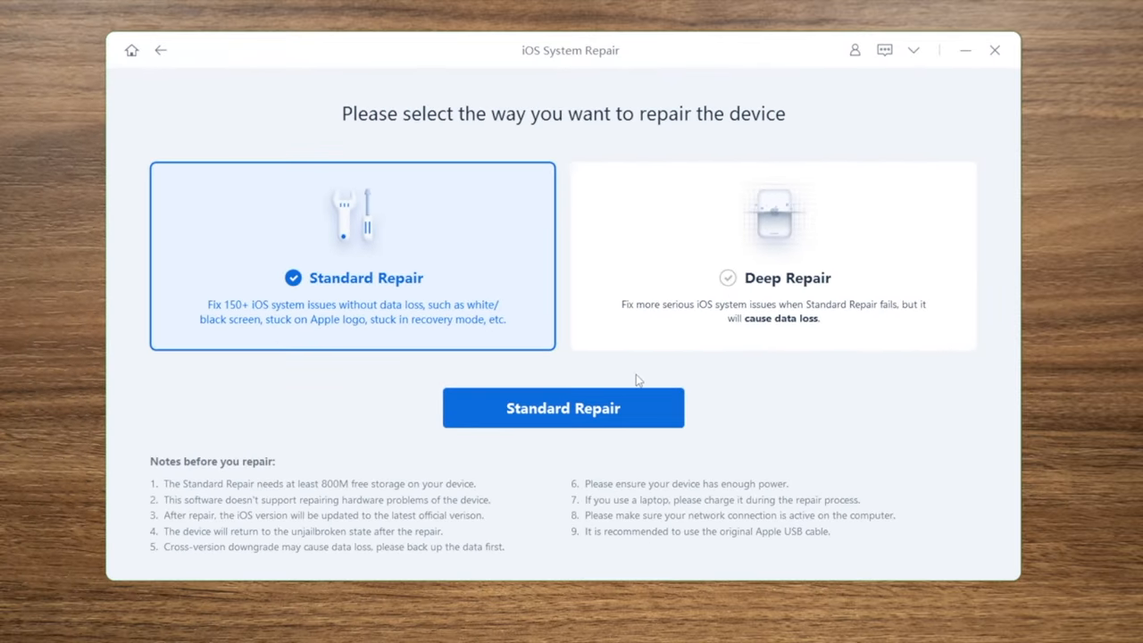
click(562, 407)
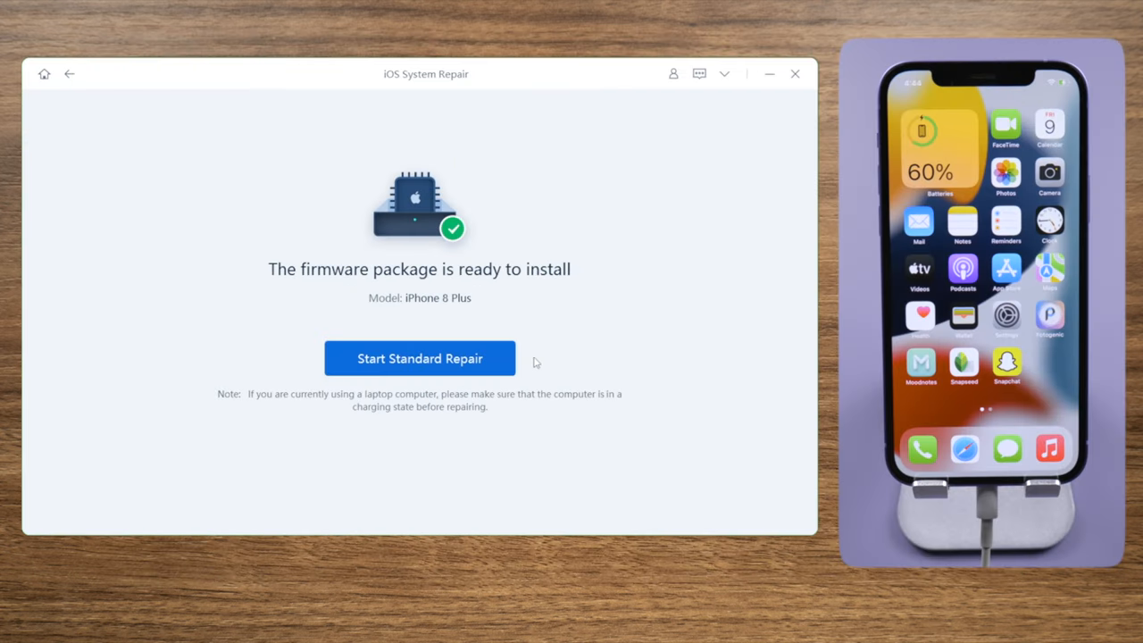
click(417, 357)
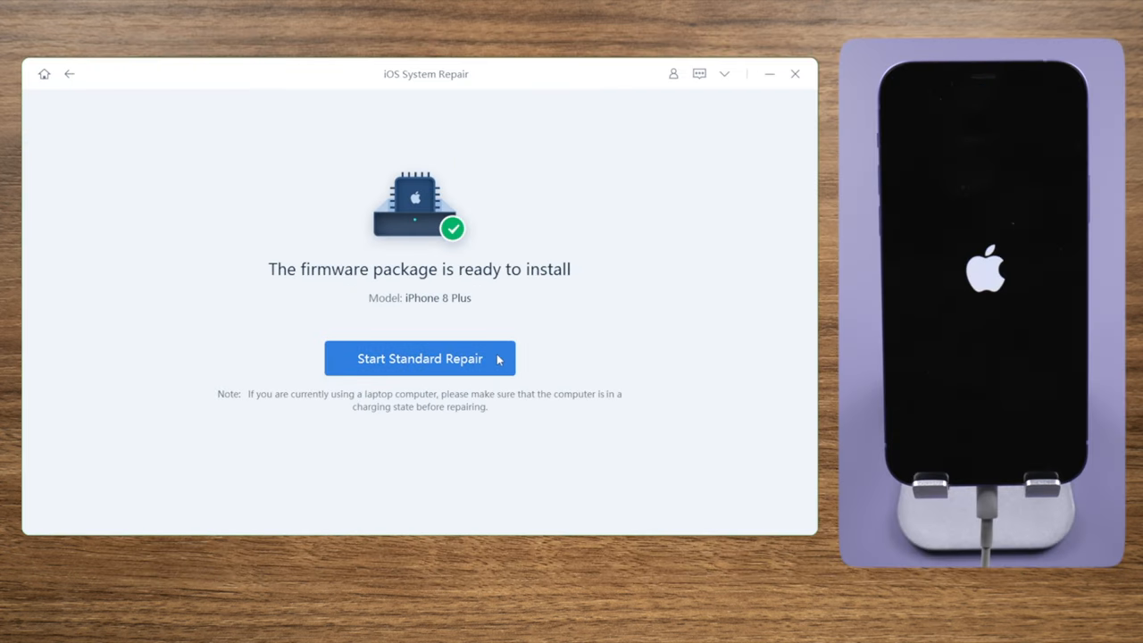
click(419, 357)
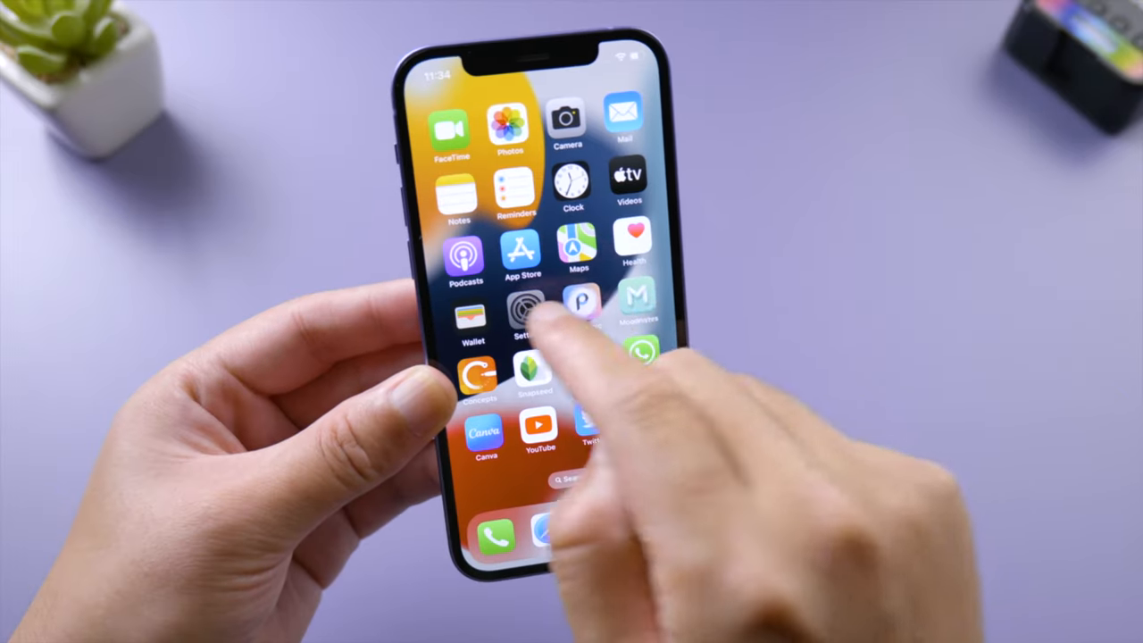
Step: After the reboot, check the software update status in Settings
click(522, 318)
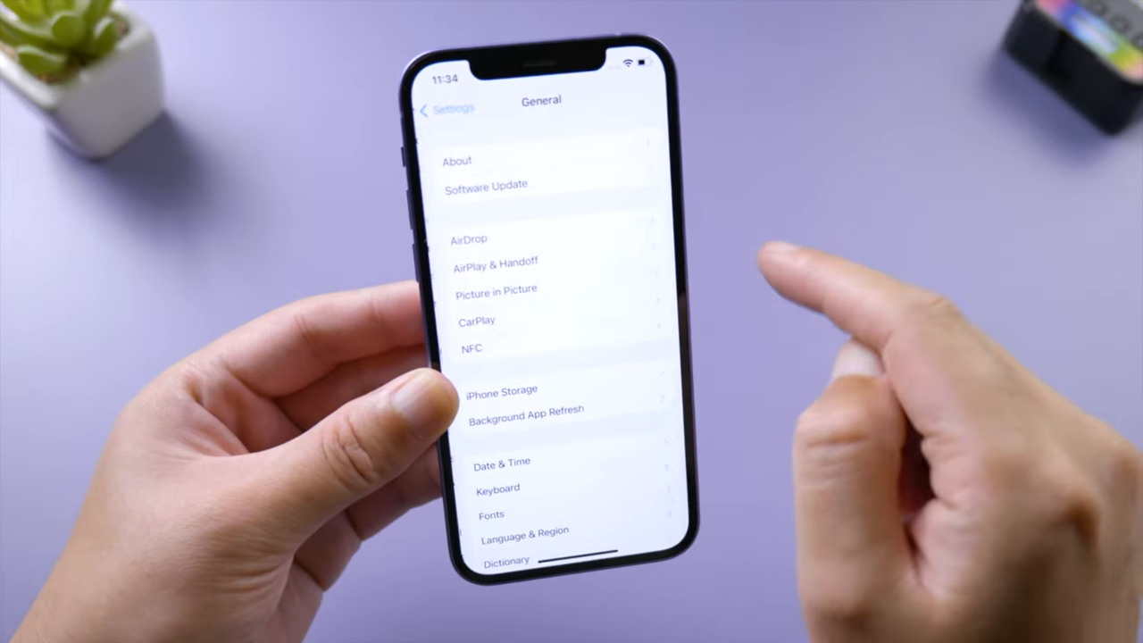
click(457, 161)
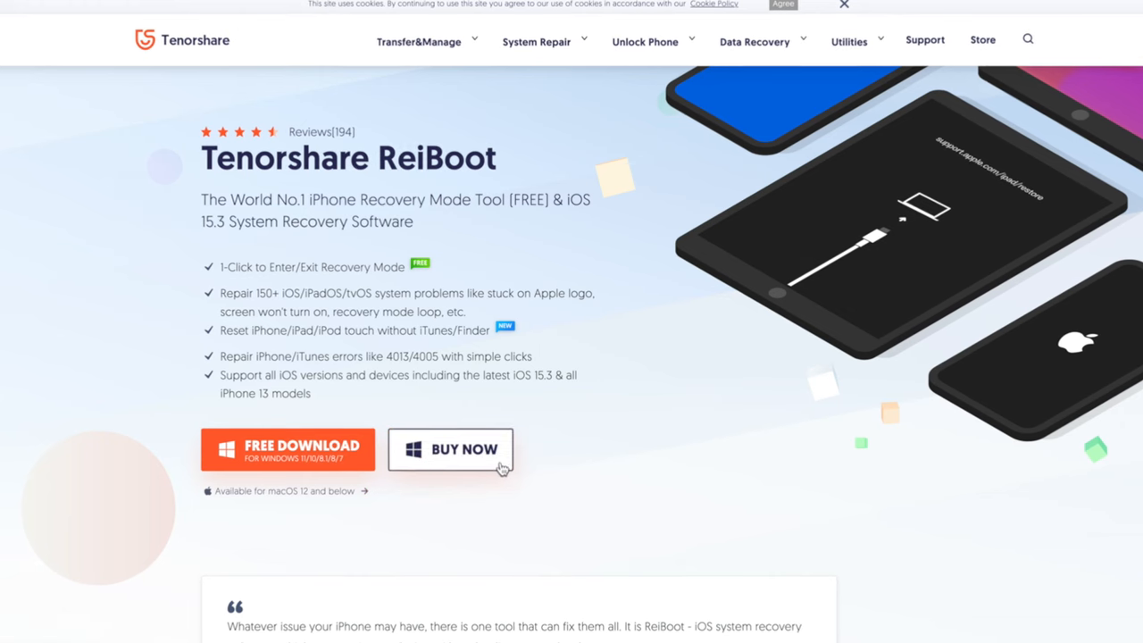
Step: Choose Buy Now on the Tenorshare ReiBoot product page
click(450, 450)
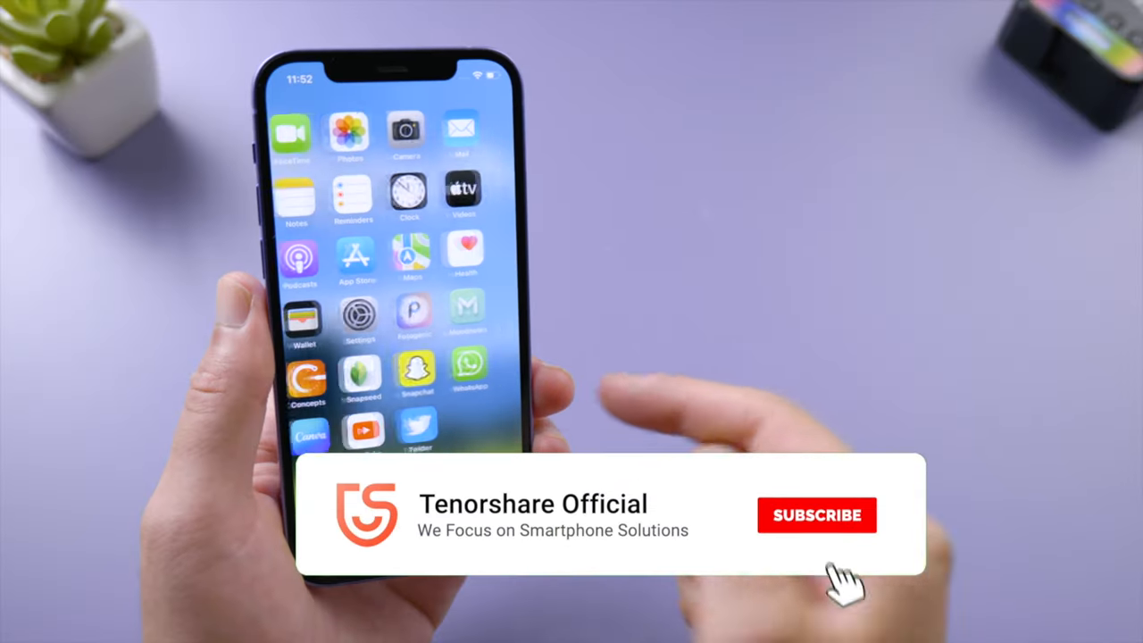
click(815, 514)
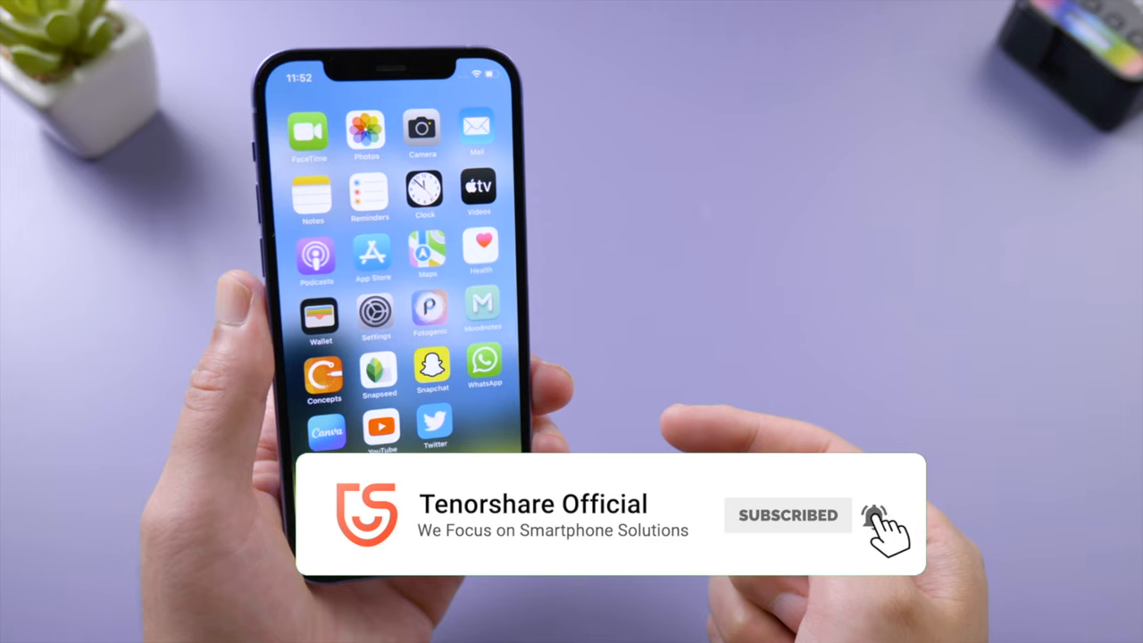